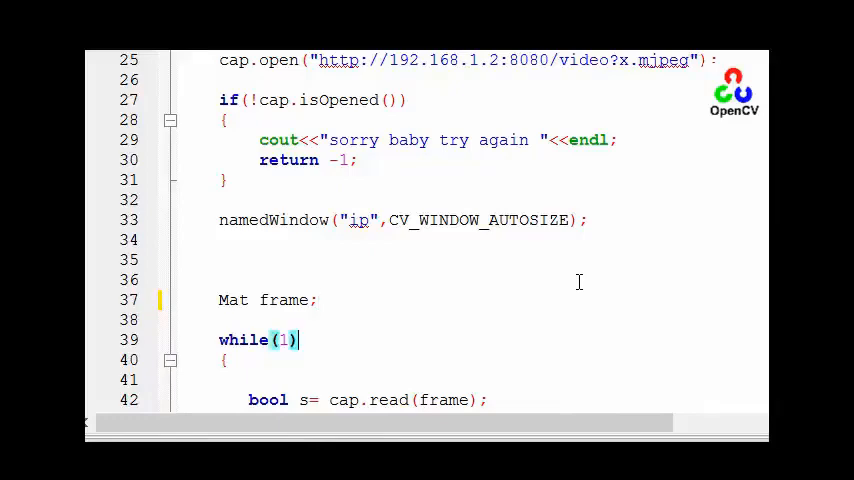
- Add cvtColor(frame,hsvImg,CV_BGR2HSV); inside the capture loop after the read check
scroll(down, 3)
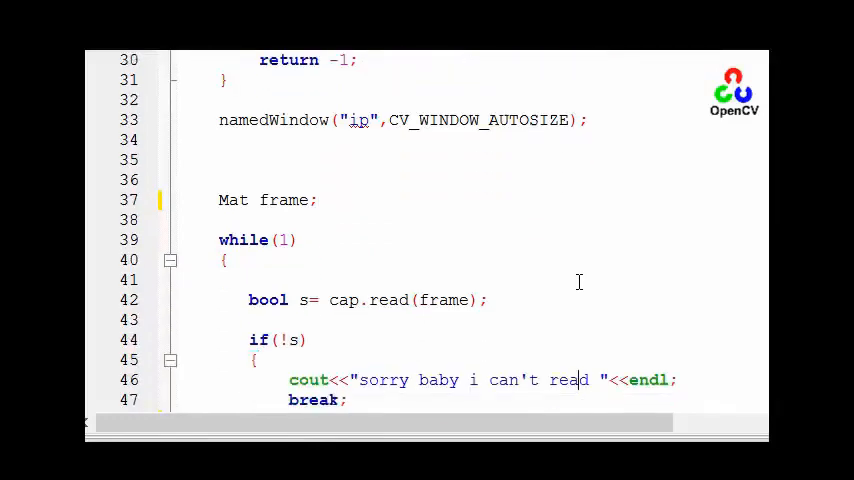
scroll(down, 3)
text(})
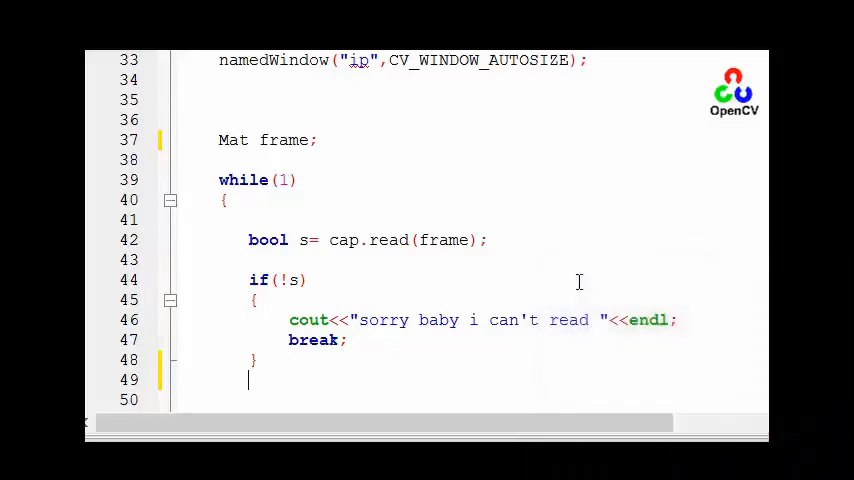
scroll(down, 3)
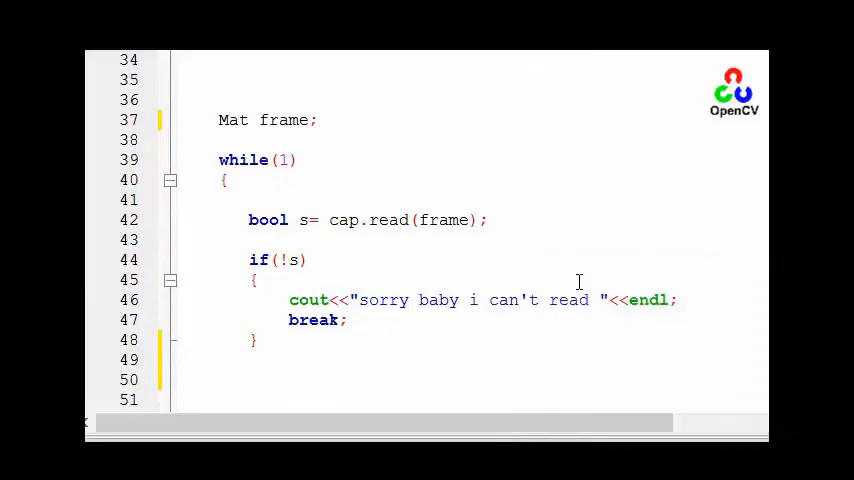
text(cvtColor()
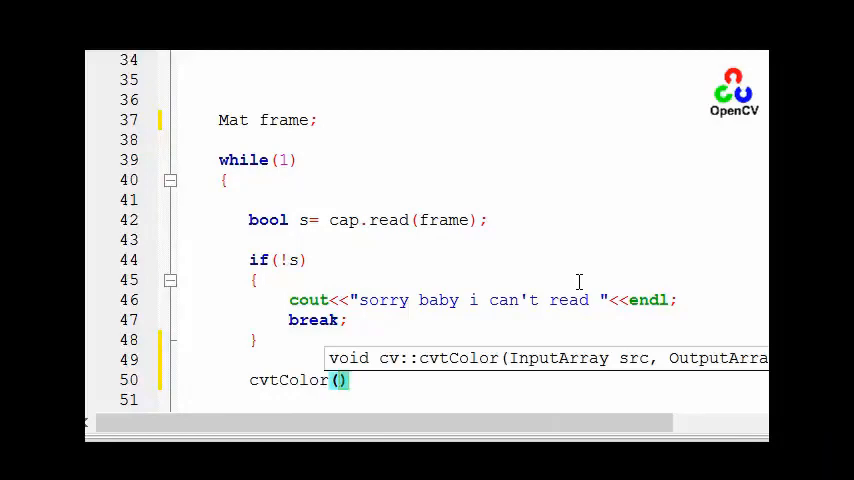
text(frame)
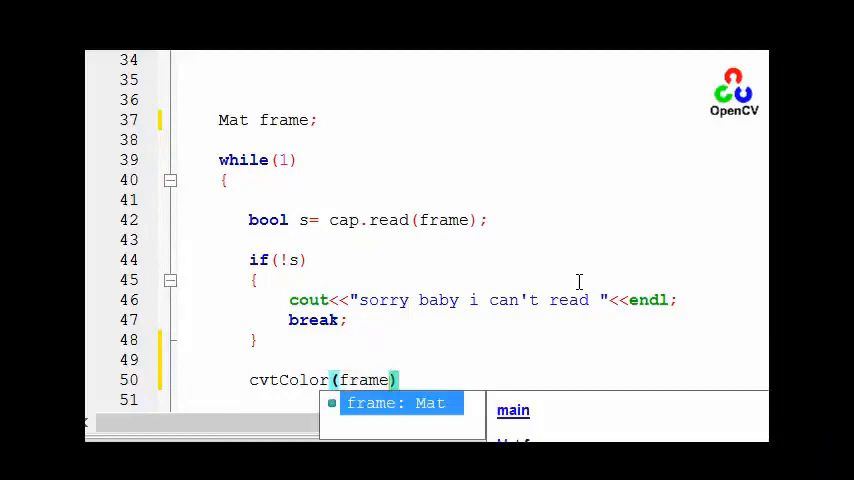
text(,)
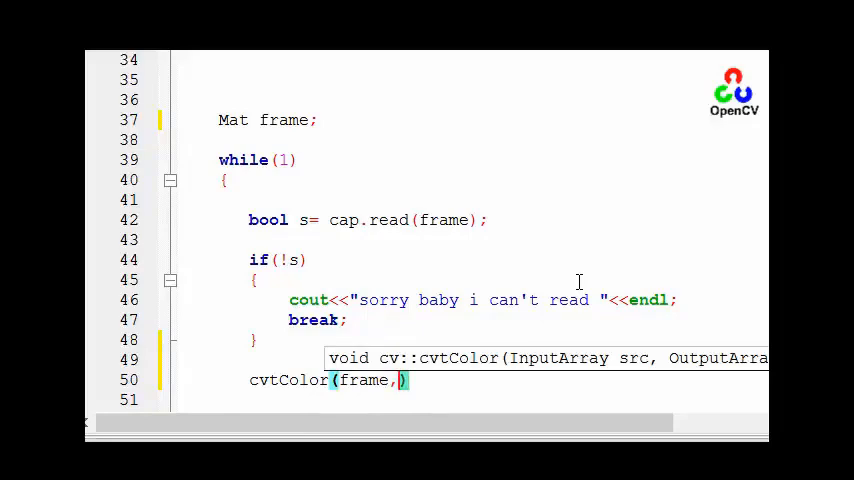
text(hsv)
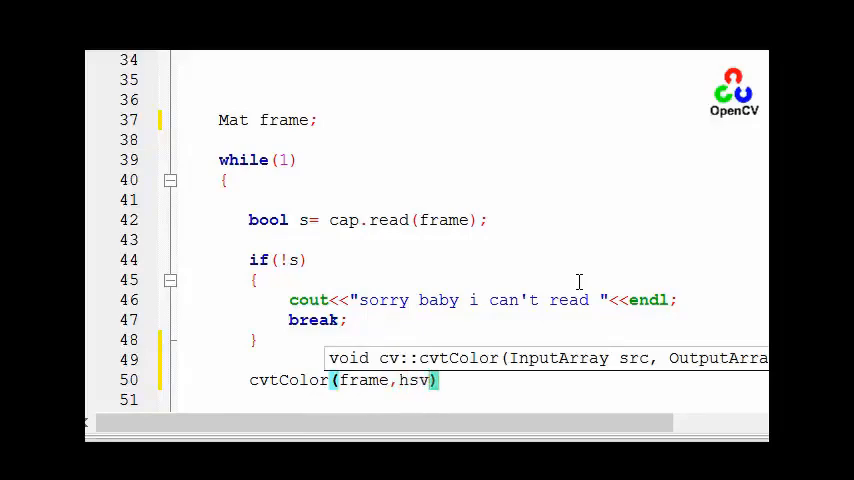
text(Img)
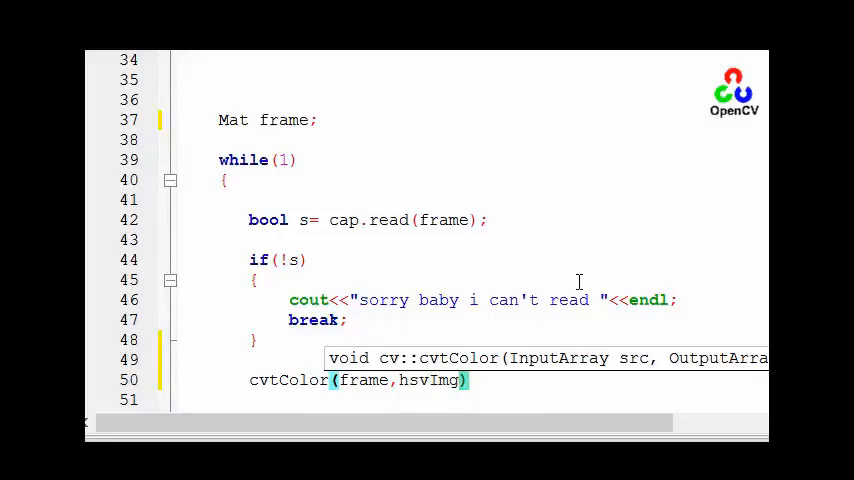
text(,)
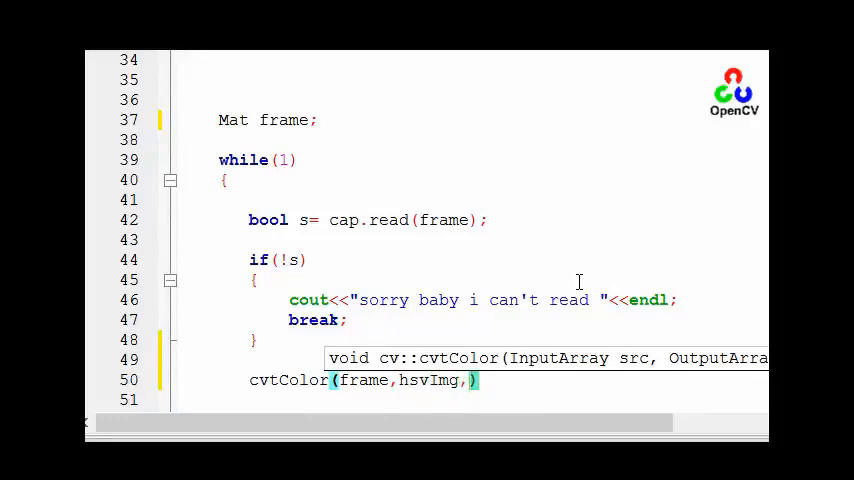
text(cv_bgr)
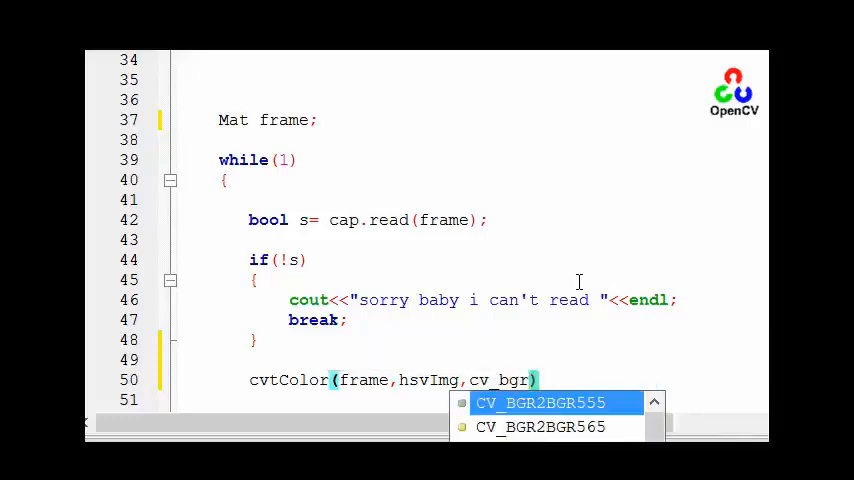
text(2hs)
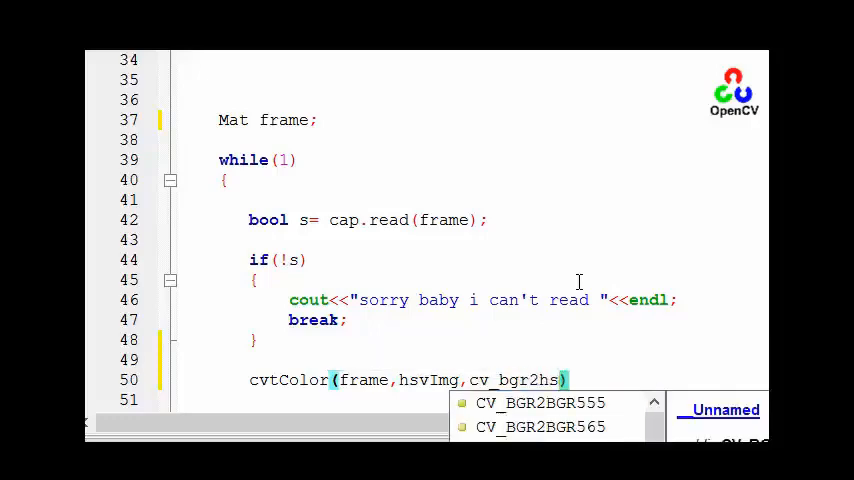
text(v)
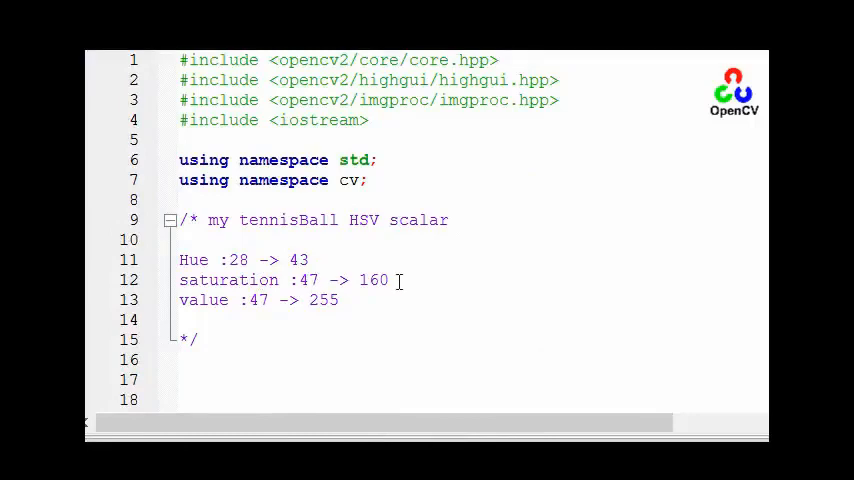
mouse_move(312, 280)
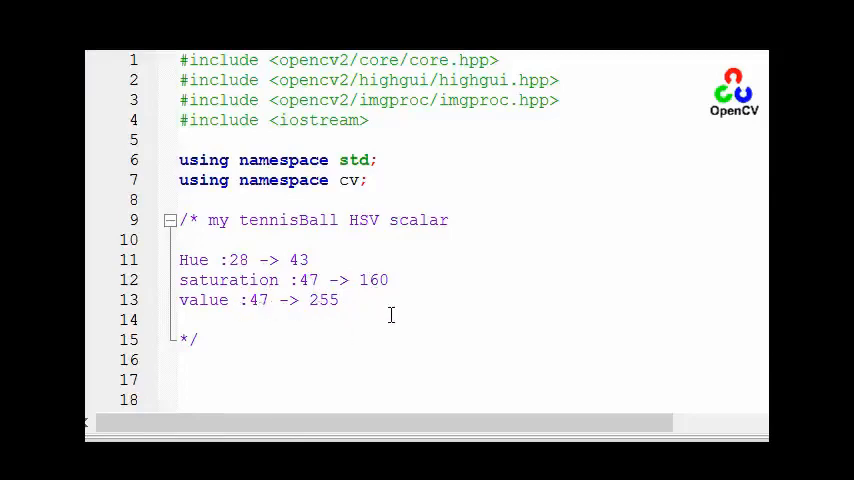
- Declare the lower HSV bound Scalar minS=Scalar(28,47,47); under the comment block
scroll(down, 3)
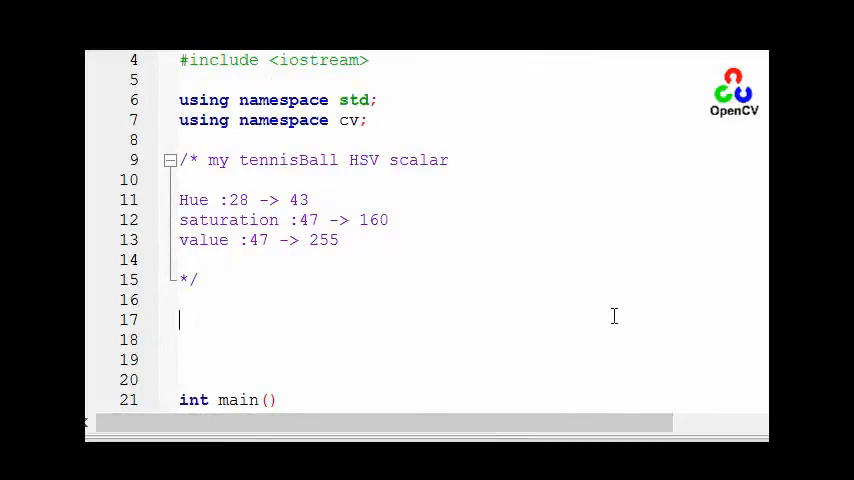
text(Scalar)
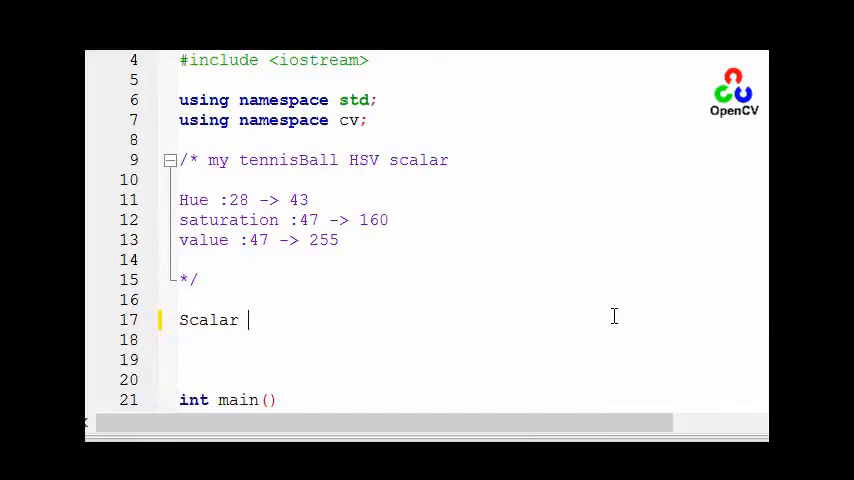
text(min)
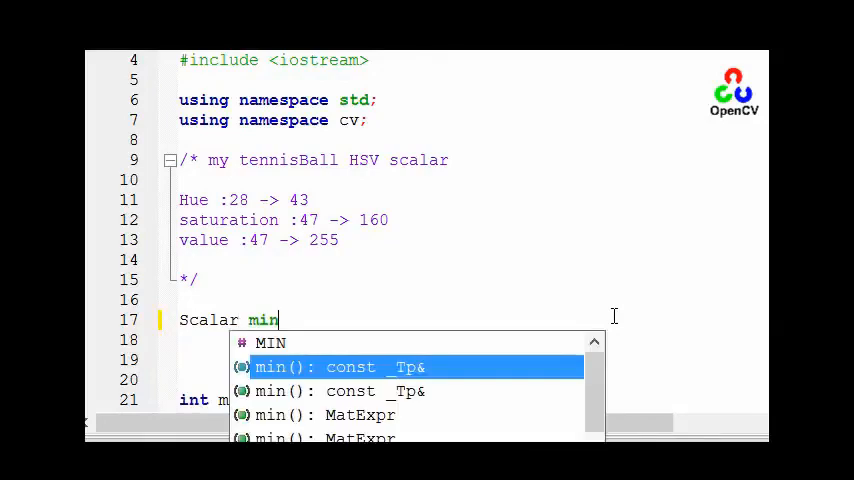
text(S)
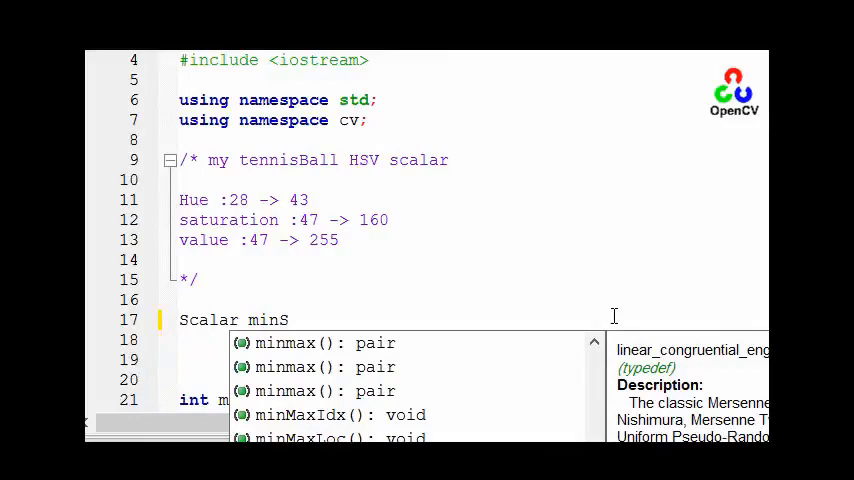
text(=)
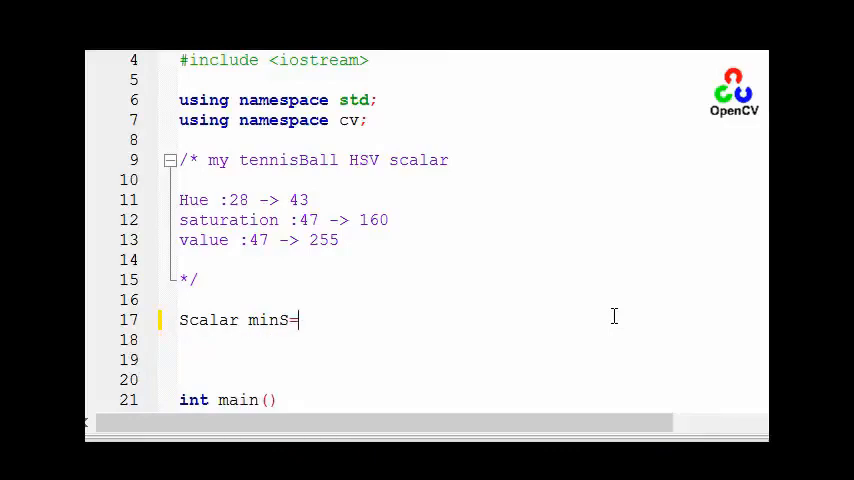
text(Scalar()
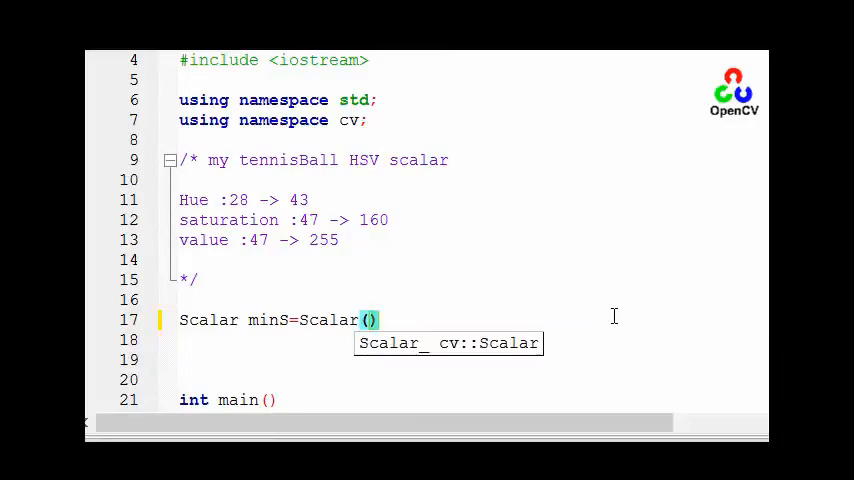
text(2)
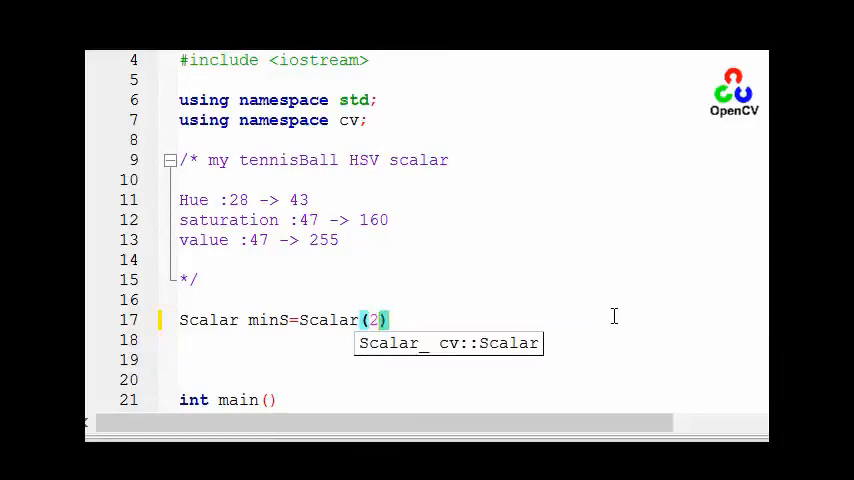
text(8,)
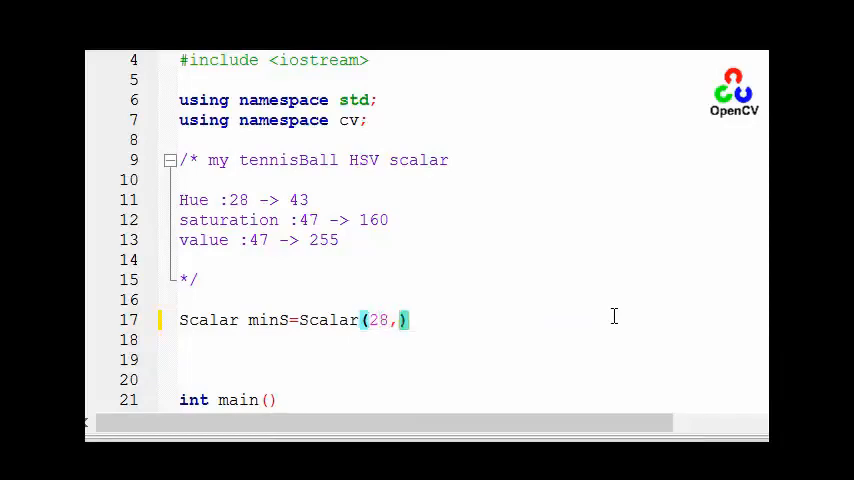
text(47,)
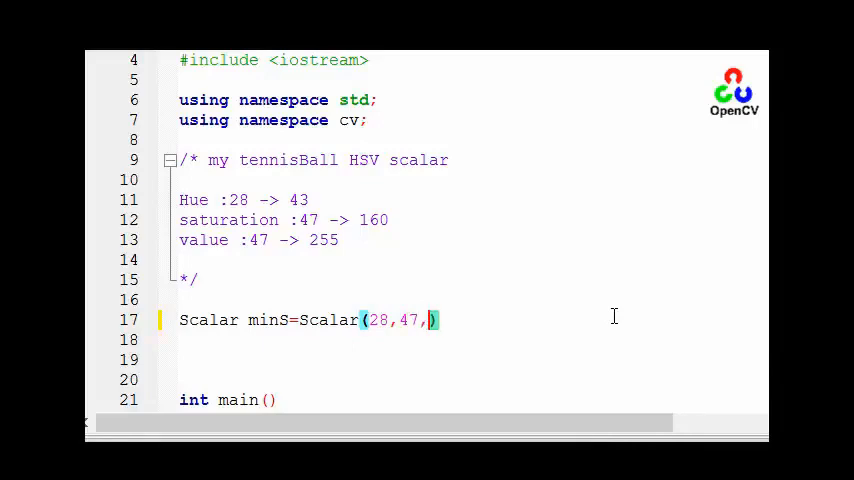
text(47)
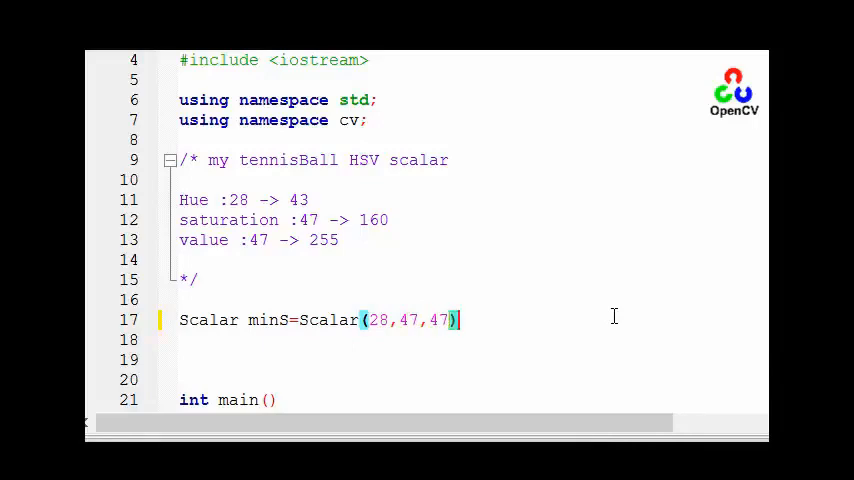
text(;)
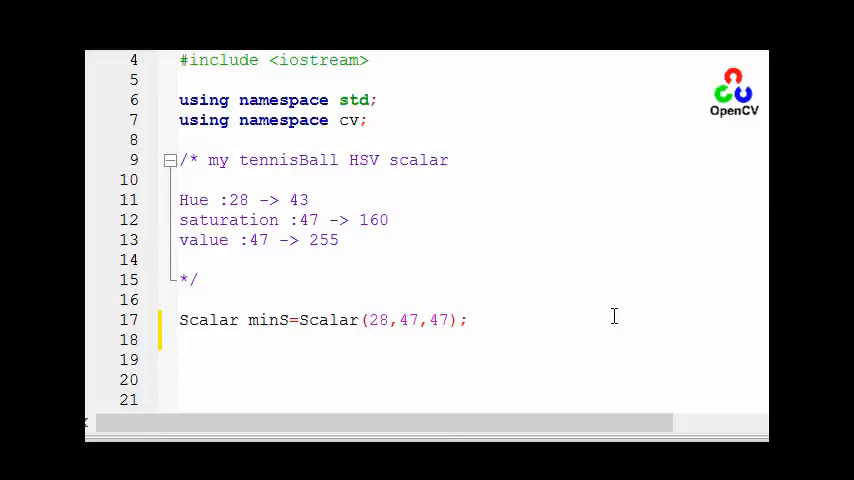
- Declare the upper HSV bound Scalar maxS=Scalar(43,160,255);
text(Scalar maX)
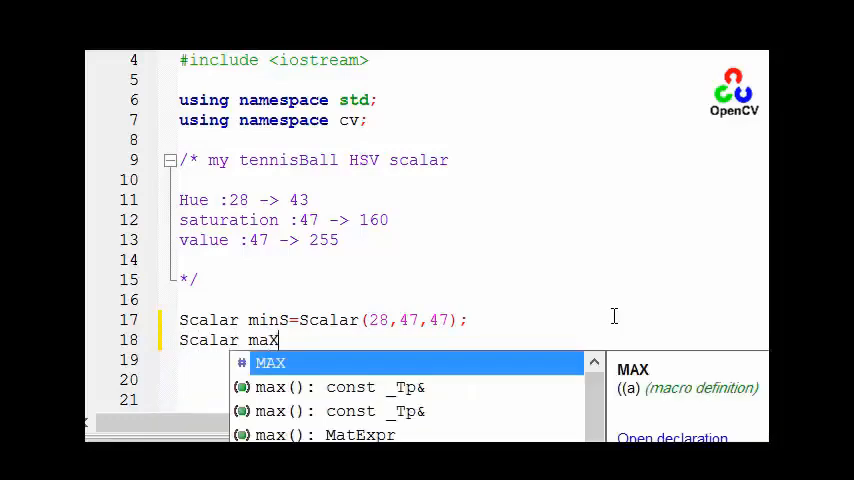
text(S)
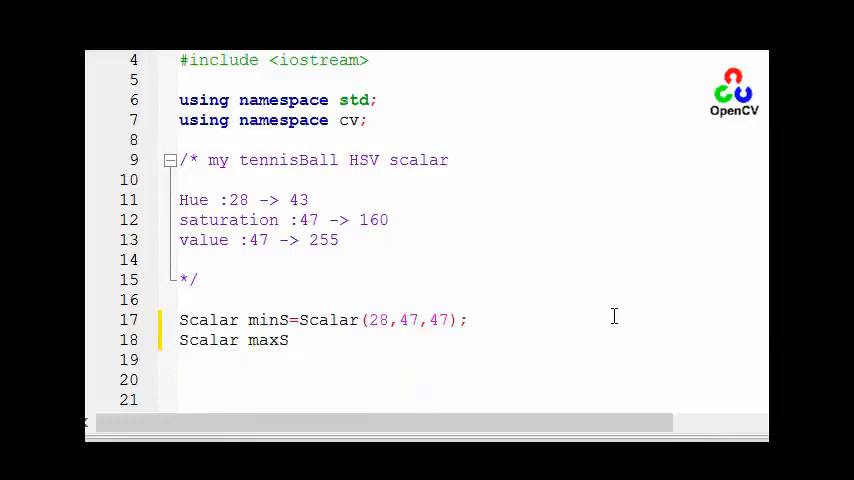
text(=S)
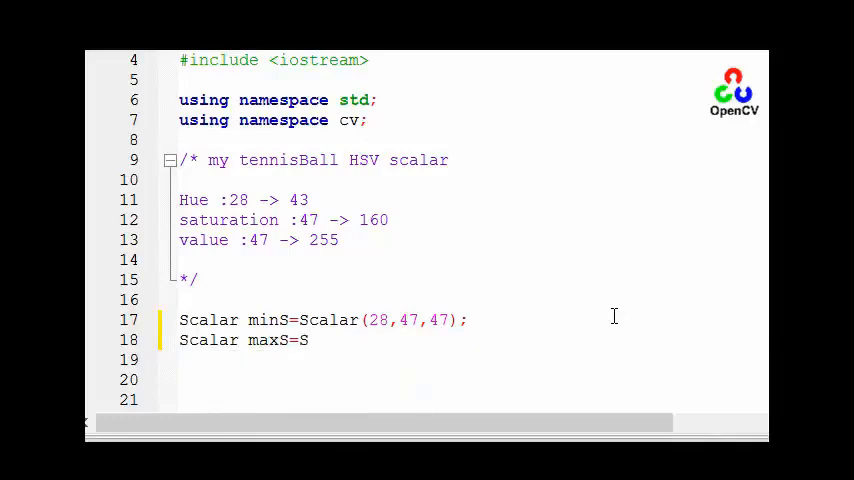
text(calar)
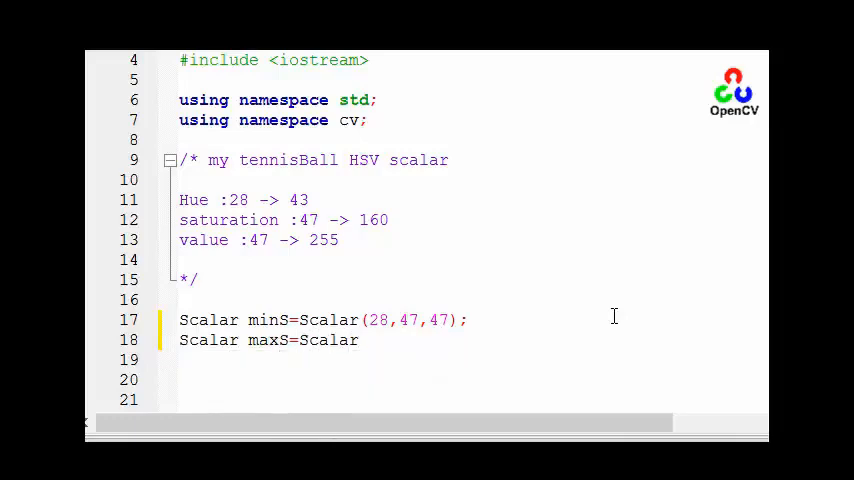
text(()
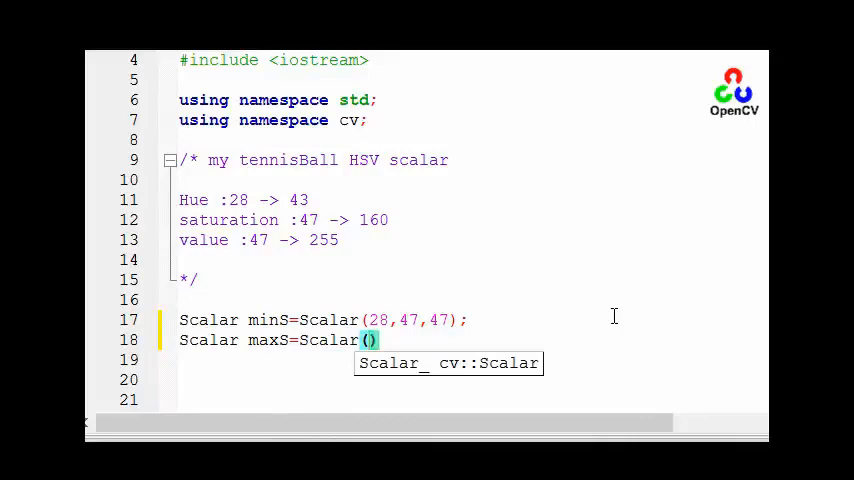
text(43,)
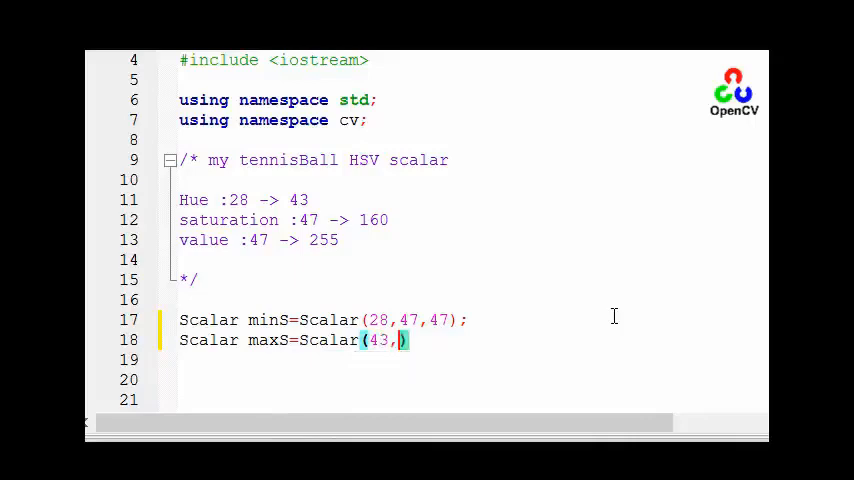
text(4)
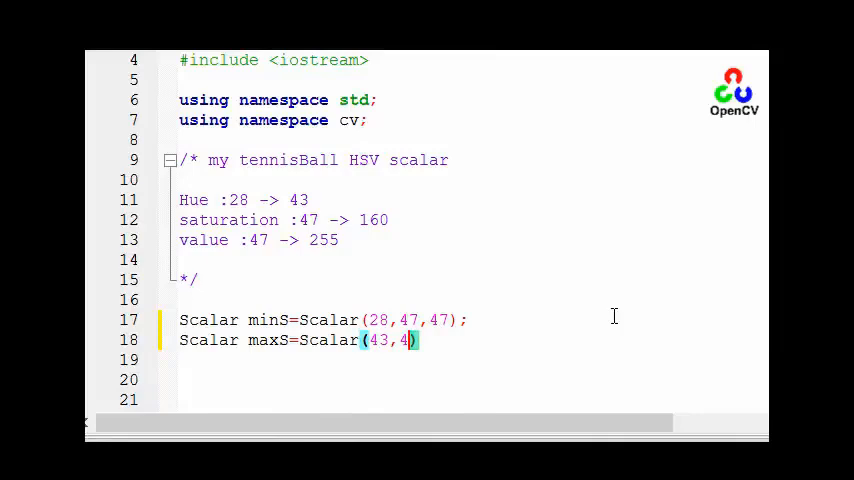
text(60)
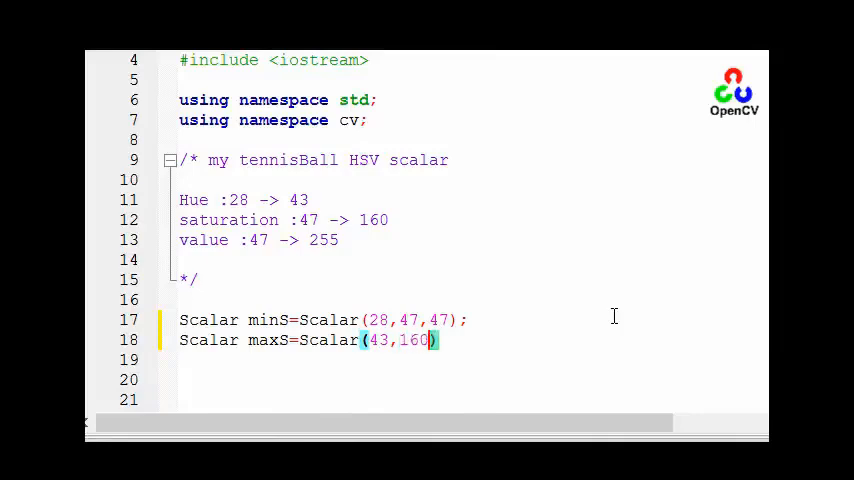
text(,2)
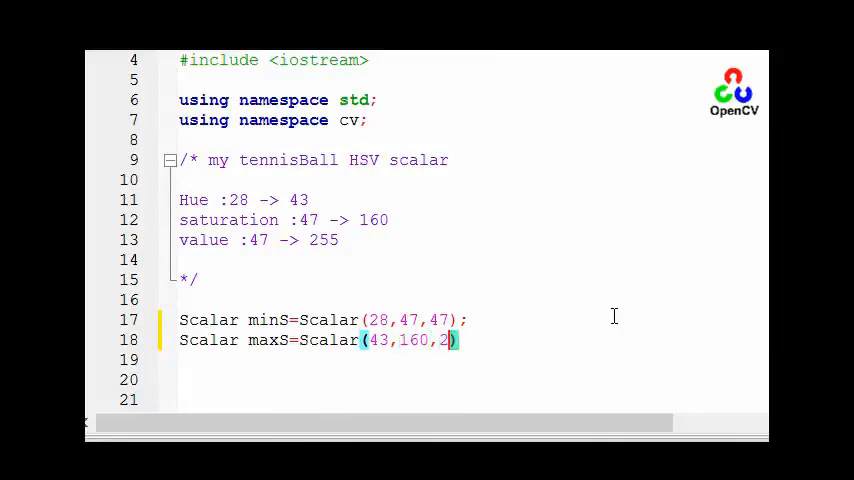
text(55)
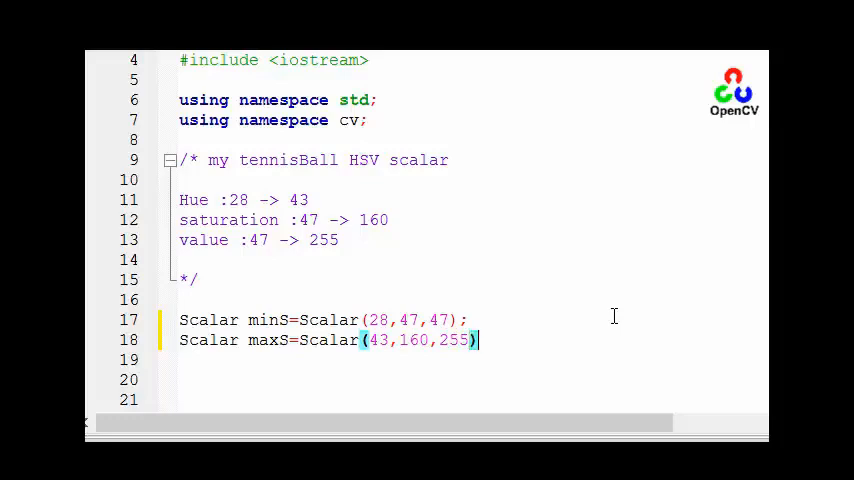
text(;)
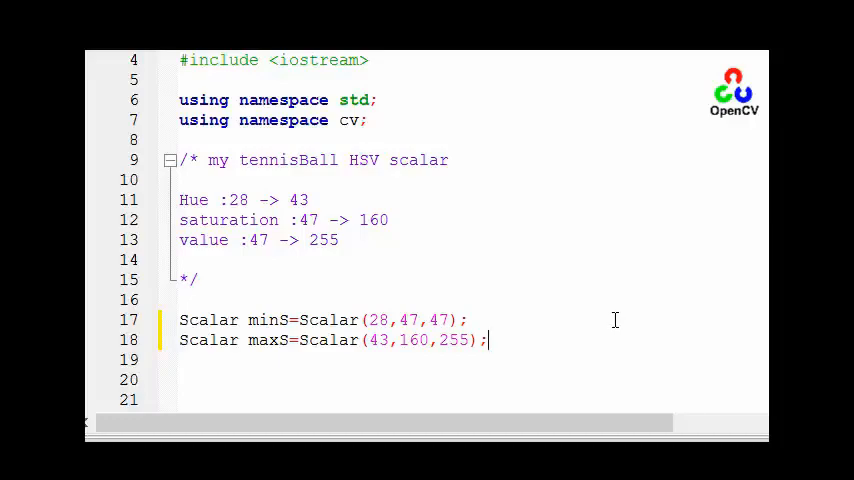
- Add inRange(hsvImg,minS,maxS,bw) below the cvtColor line, using content assist
scroll(down, 3)
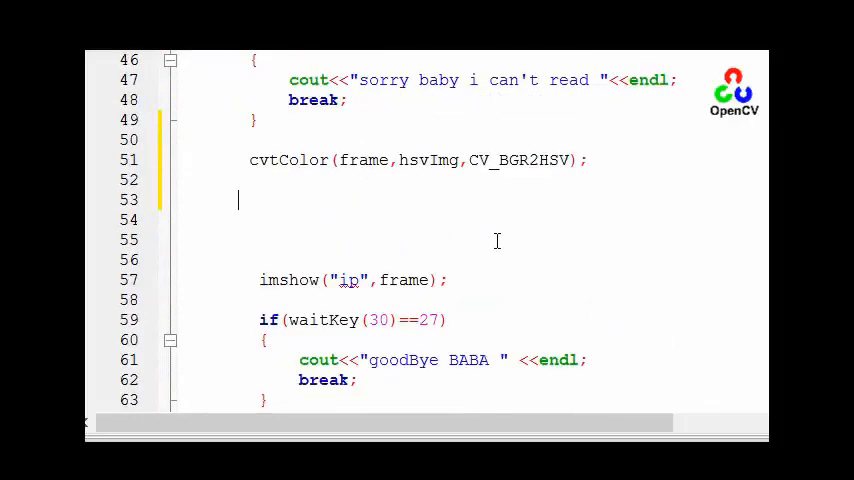
text(inra)
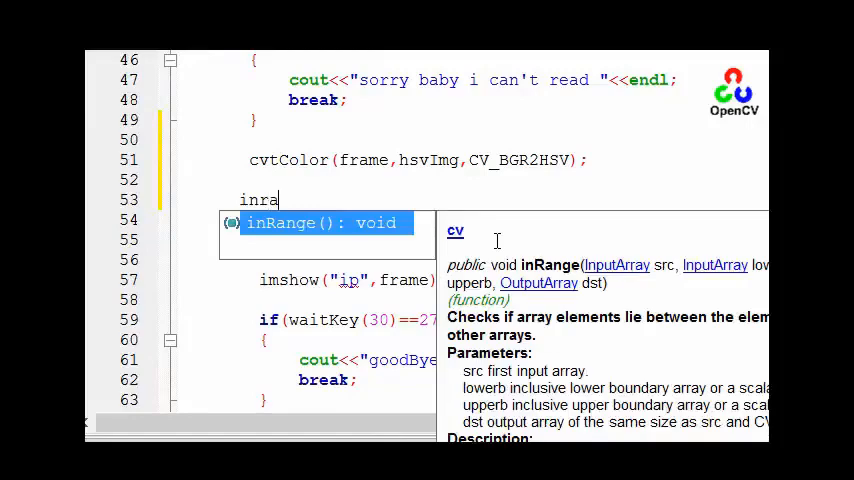
key(Tab)
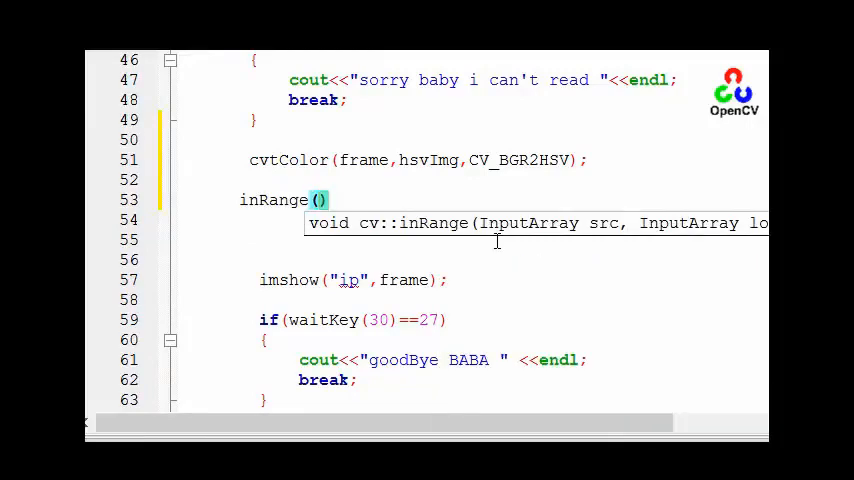
text(hs)
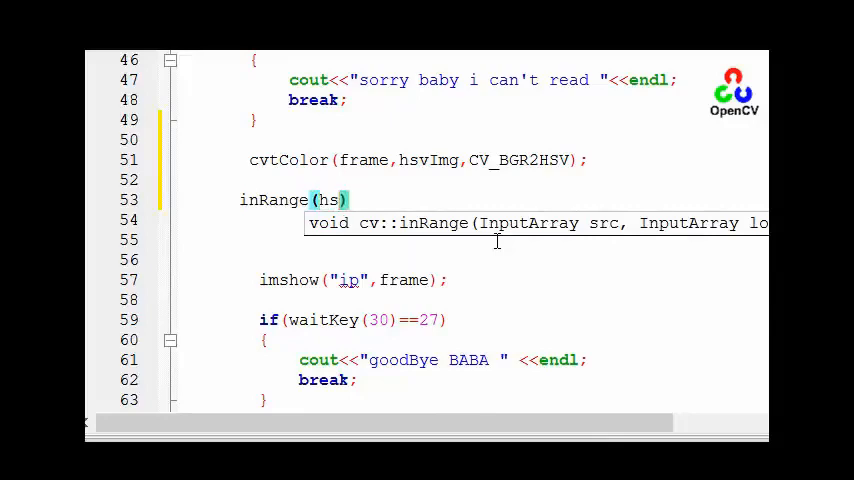
text(vImg)
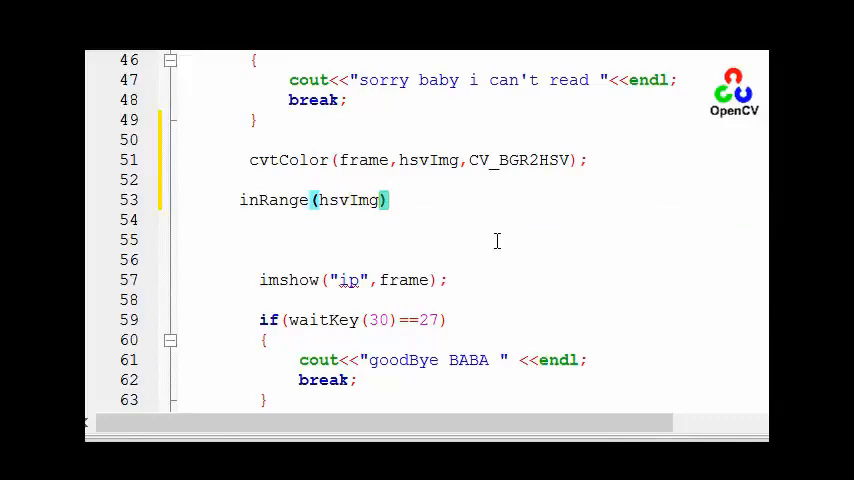
text(,)
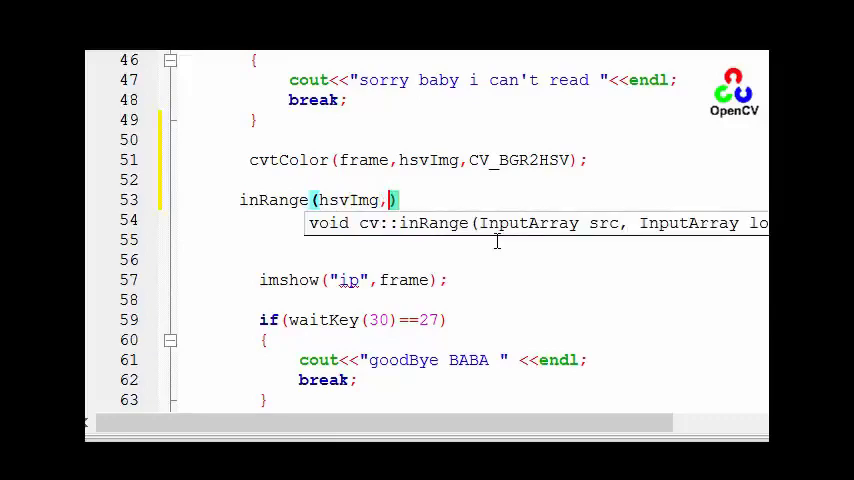
text(minS)
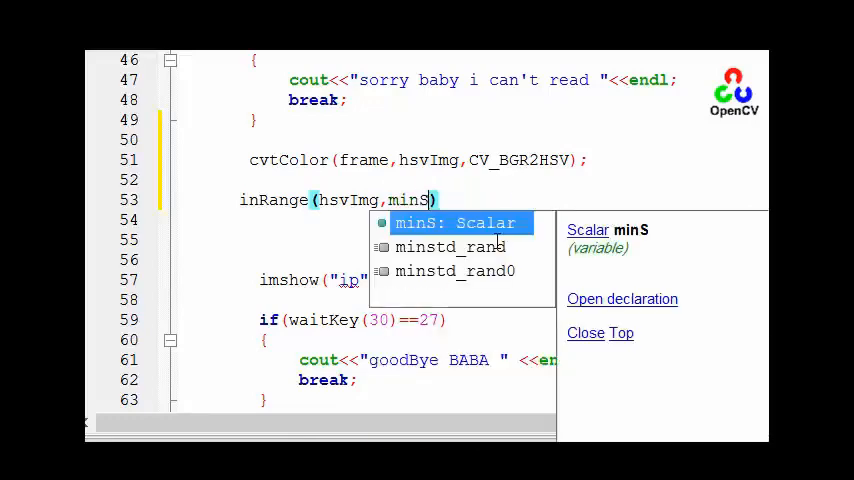
text(,)
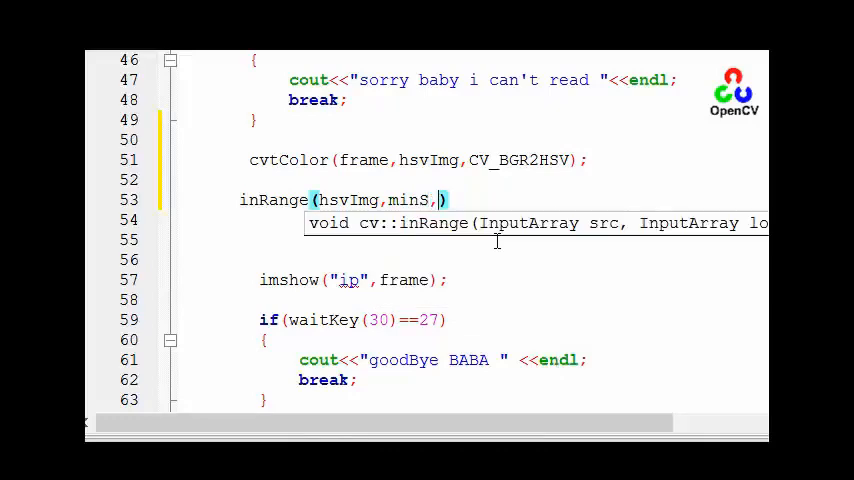
text(MAX)
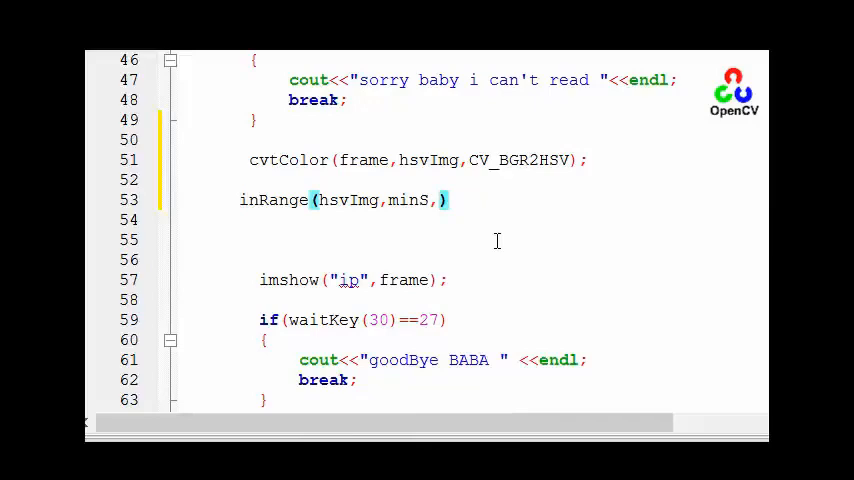
text(maxS,)
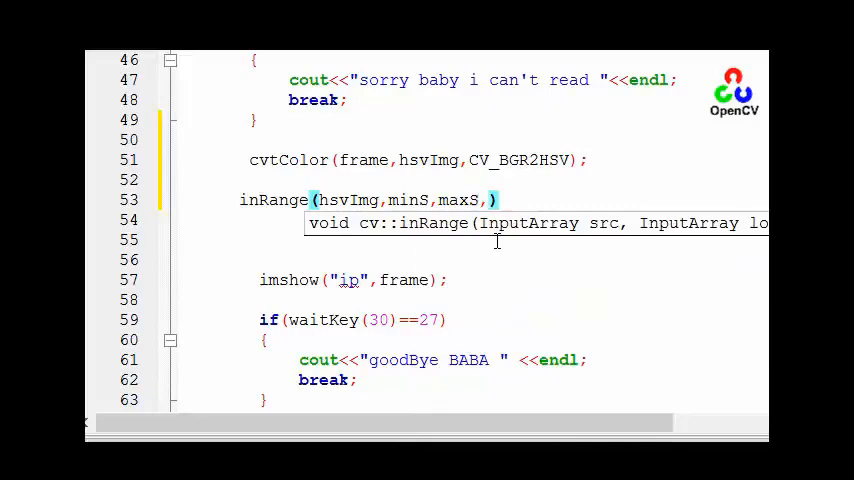
text(bw)
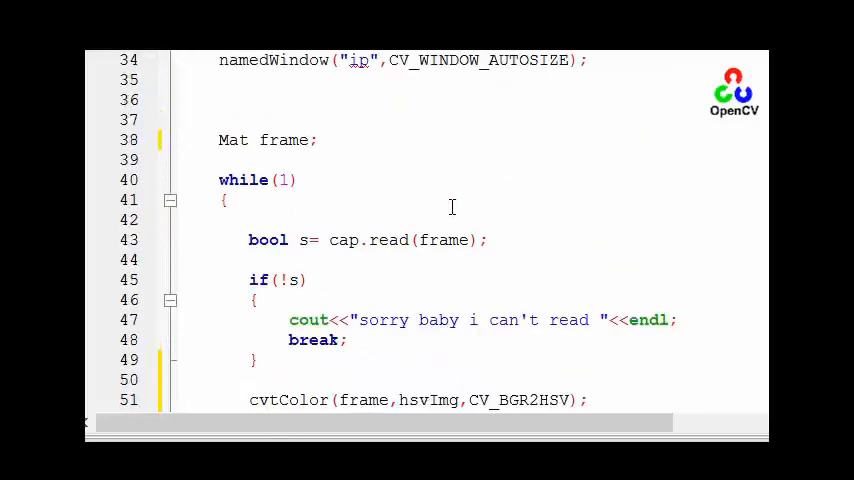
- Extend the Mat declaration to Mat frame,hsvImg,bw; and finish the inRange statement
text(hsvImg,)
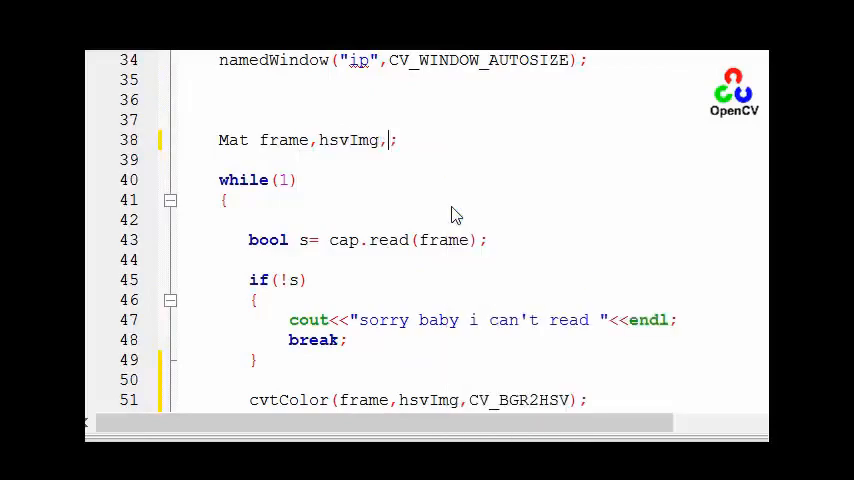
text(B)
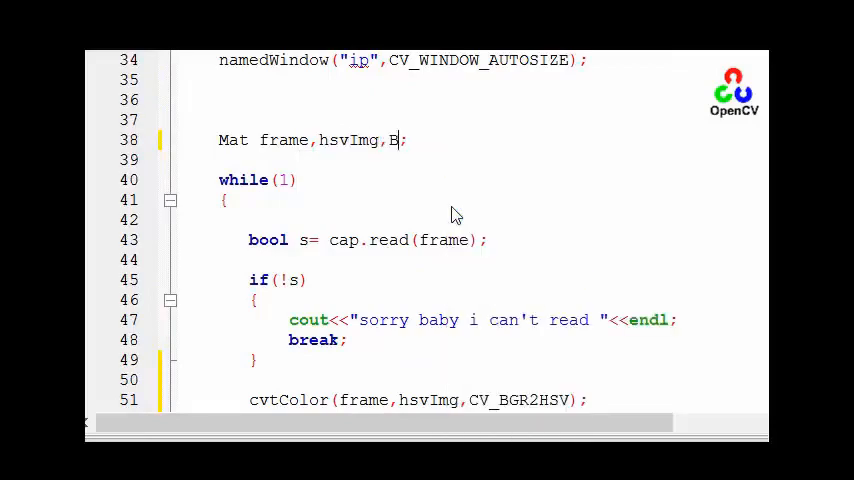
text(W)
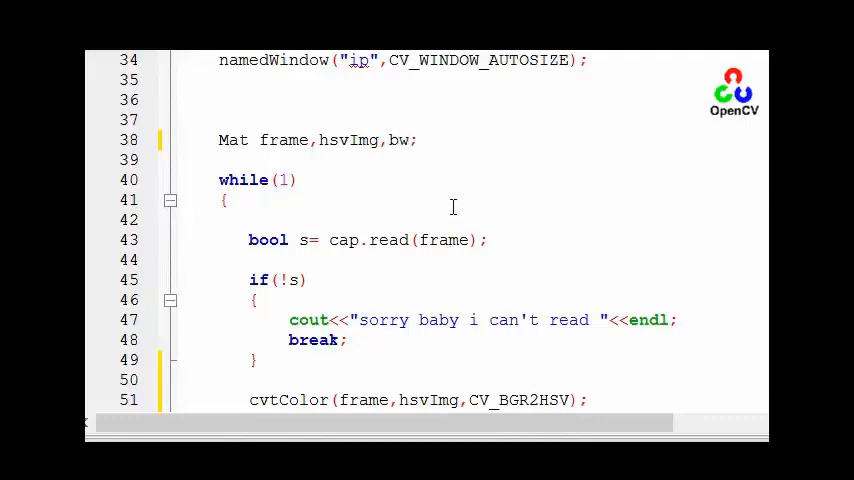
scroll(down, 3)
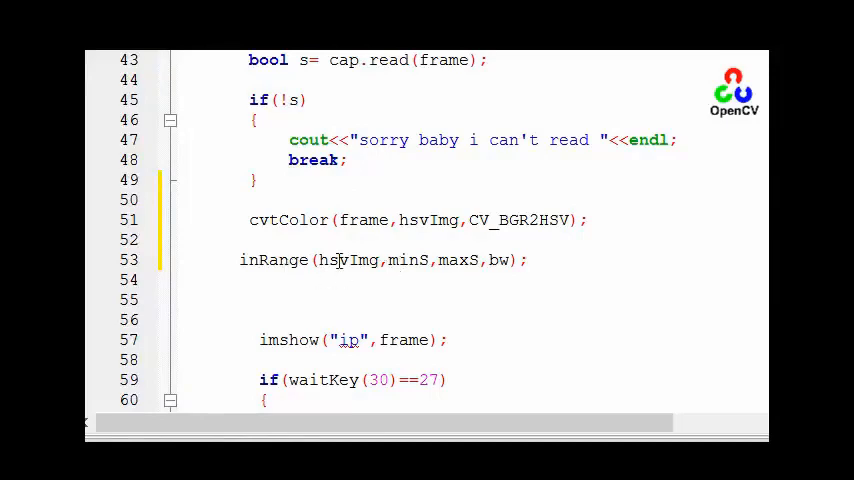
mouse_move(618, 320)
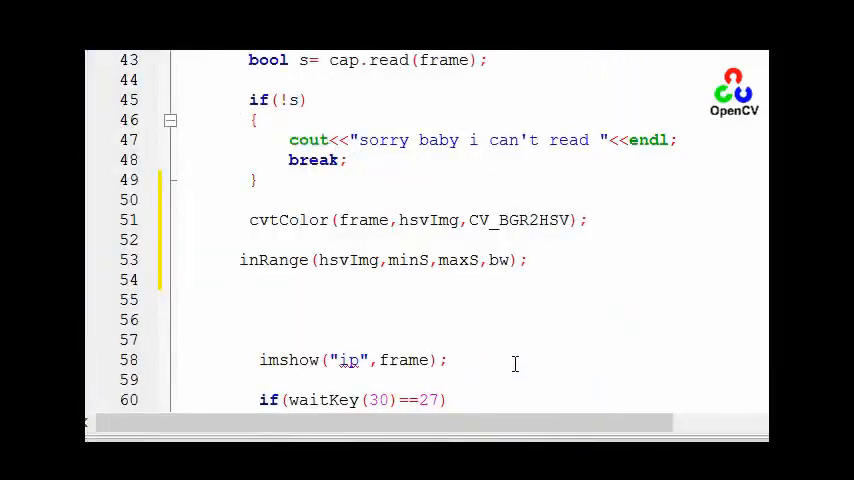
- Add GaussianBlur(bw,bw,Size(9,9),2); after the inRange call
text(g)
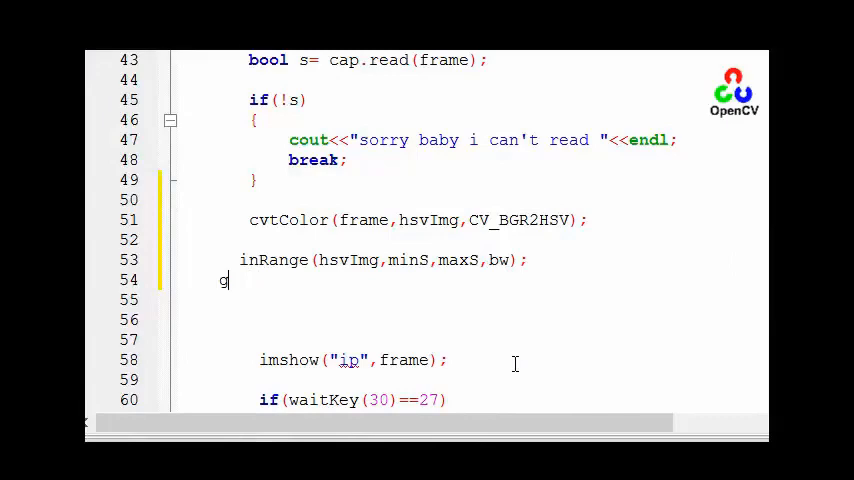
text(aussianBlur()
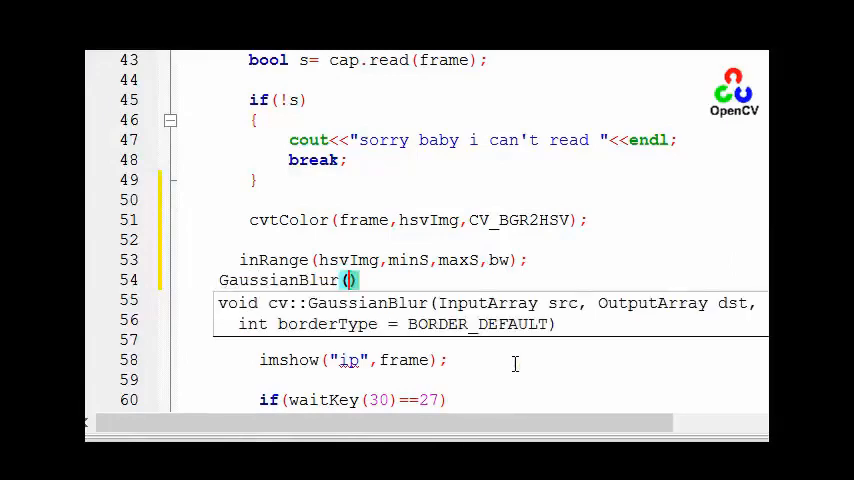
text(bw,)
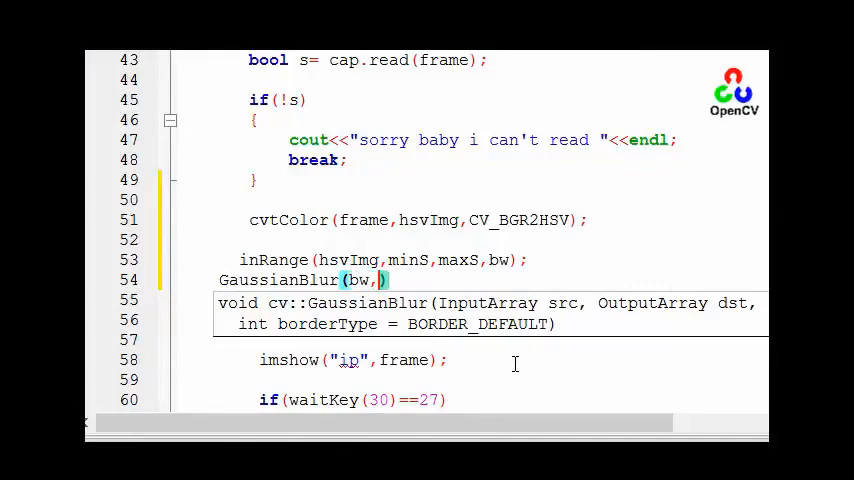
text(bw)
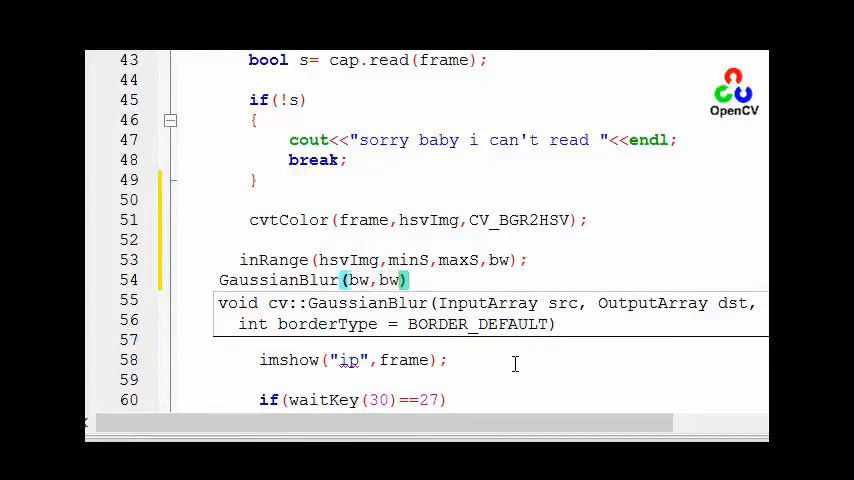
text(,)
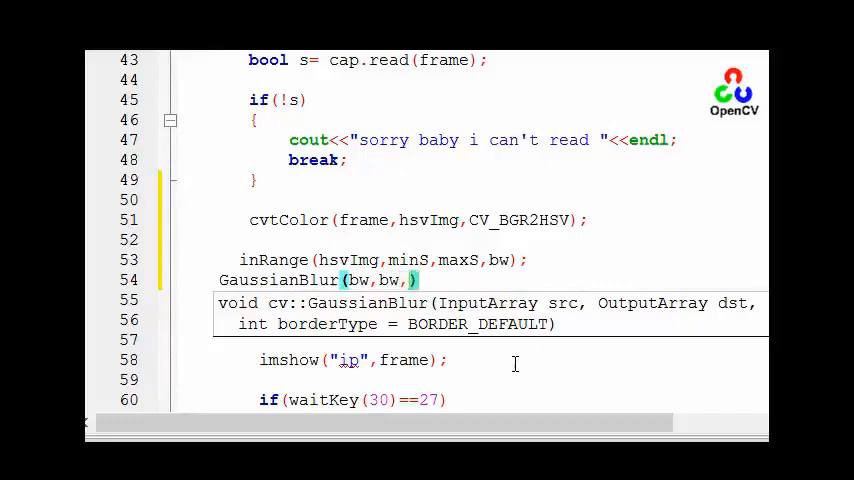
text(Si)
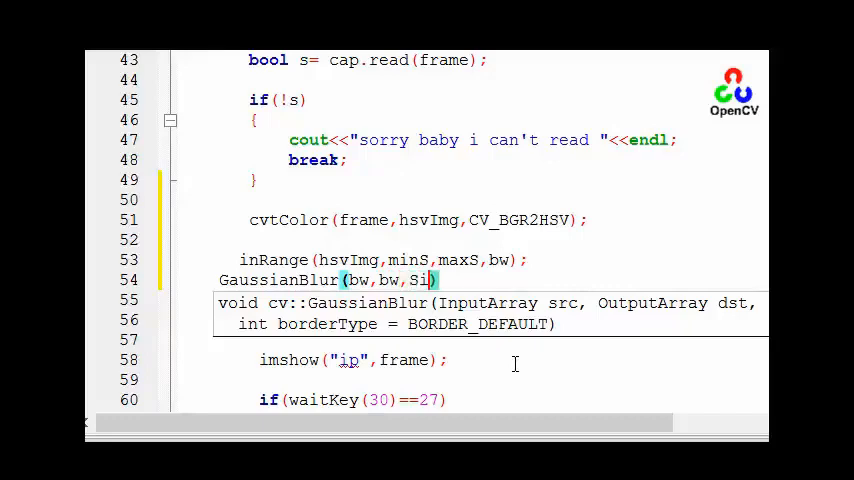
text(Size())
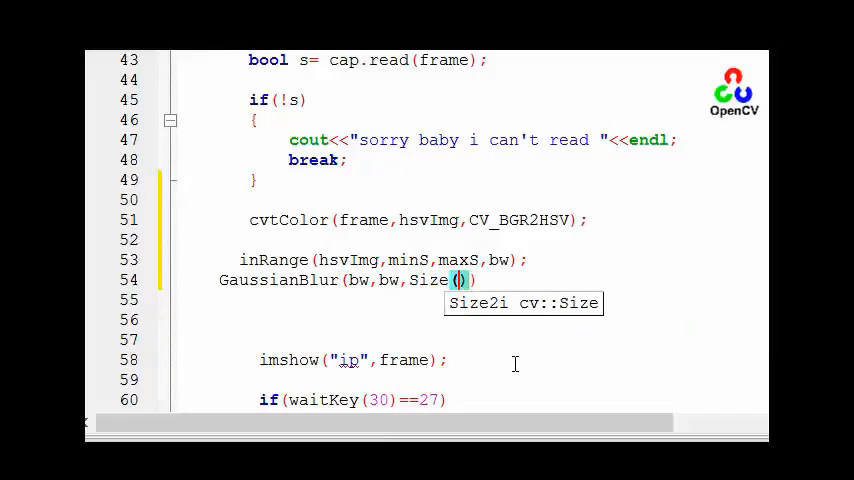
text(9,9)
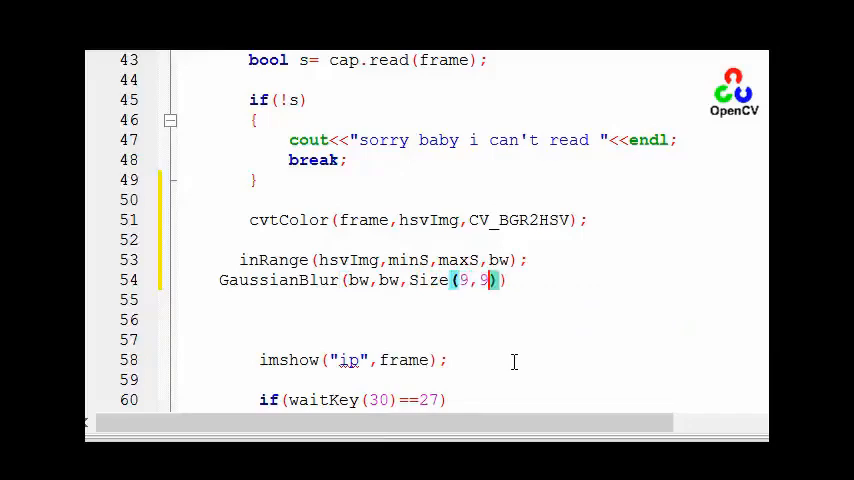
text(,)
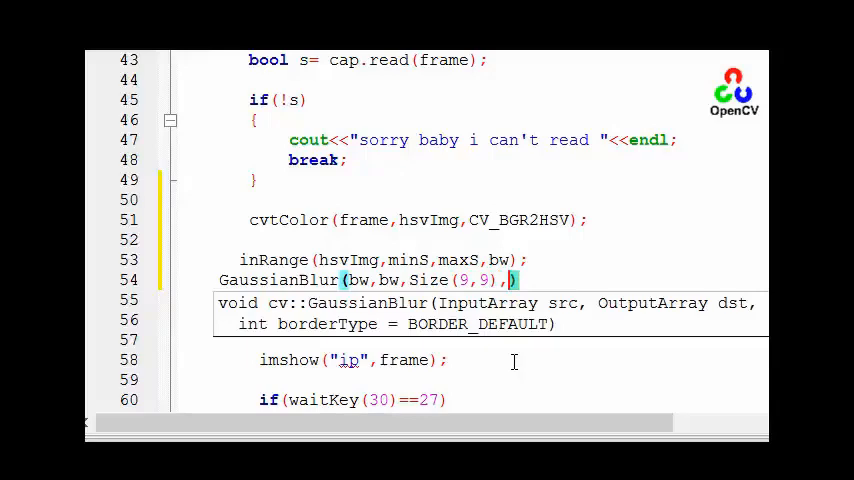
text(2)
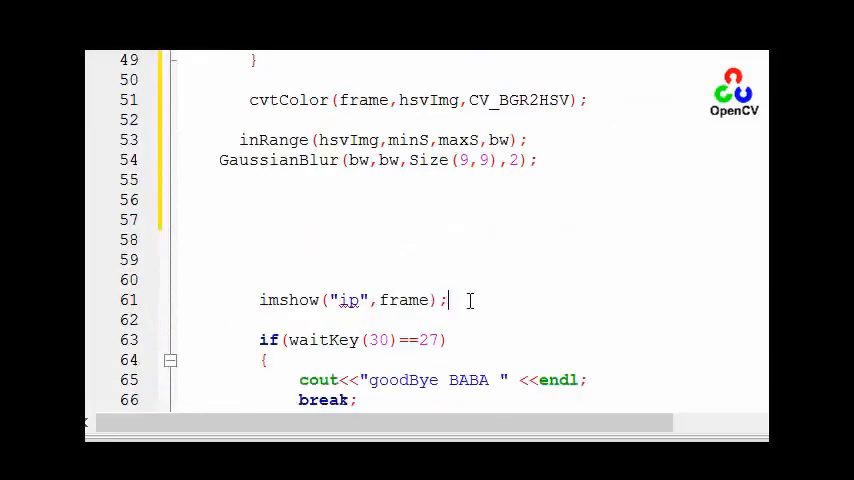
- Add imshow("HSV",hsvImg); below the ip window display
text(imshow()
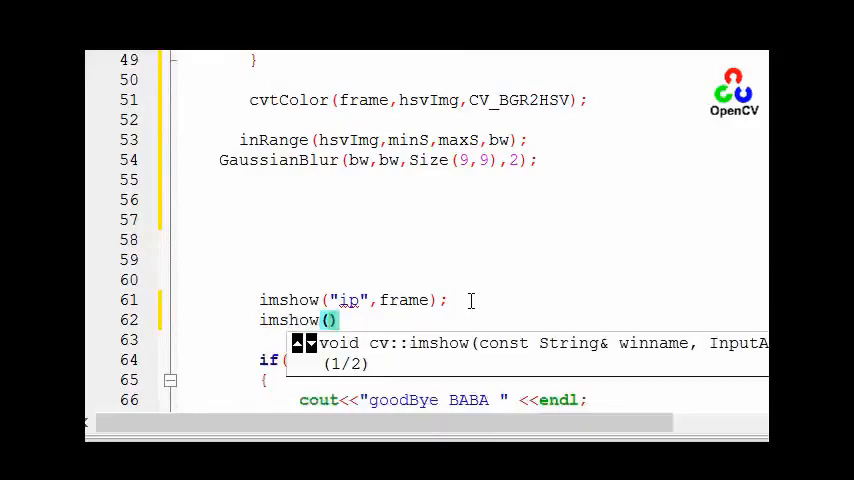
text(")
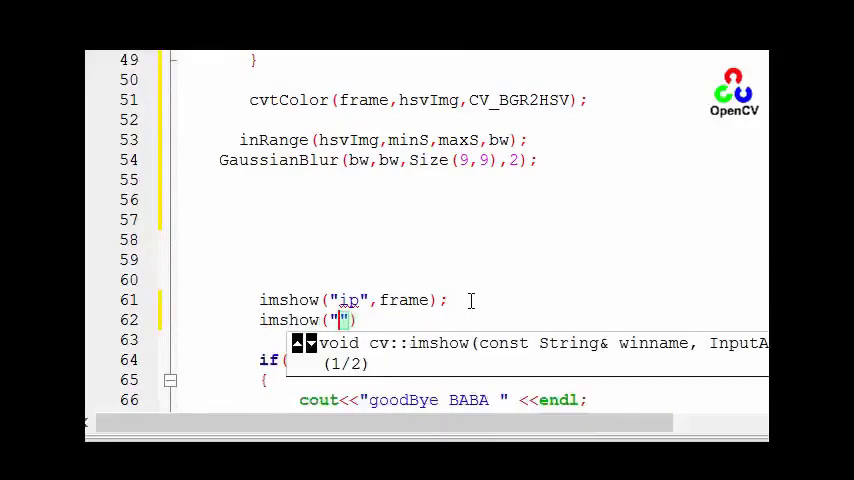
text(HSV)
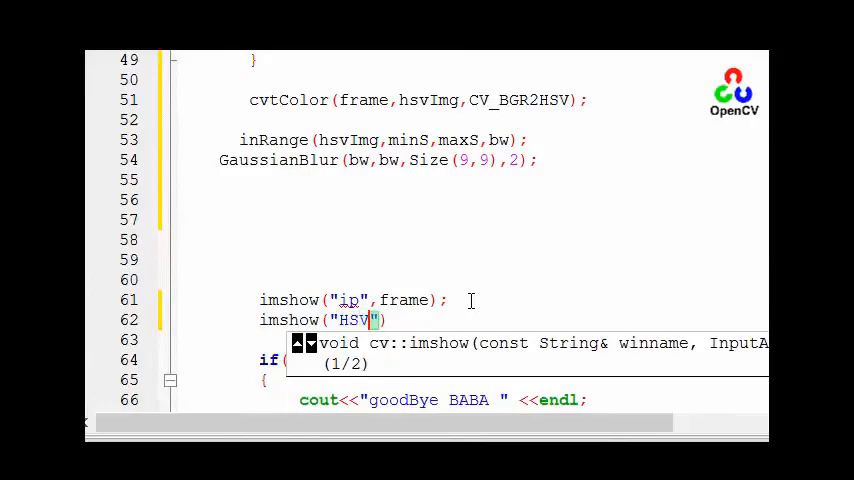
text(,))
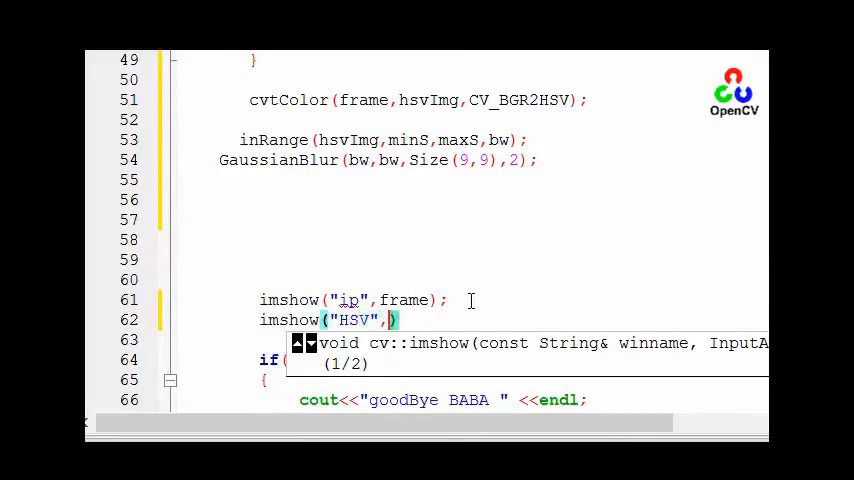
text(hsvImg)
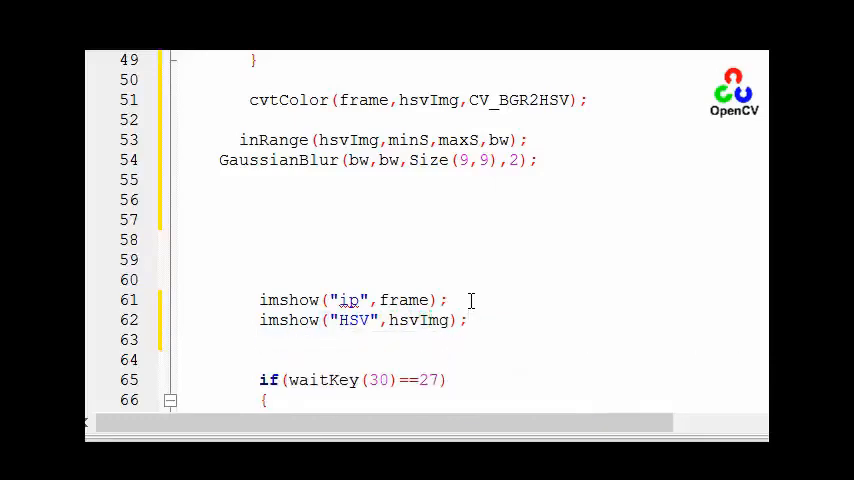
- Add imshow("binary",bw); to display the thresholded mask
text(imshow()
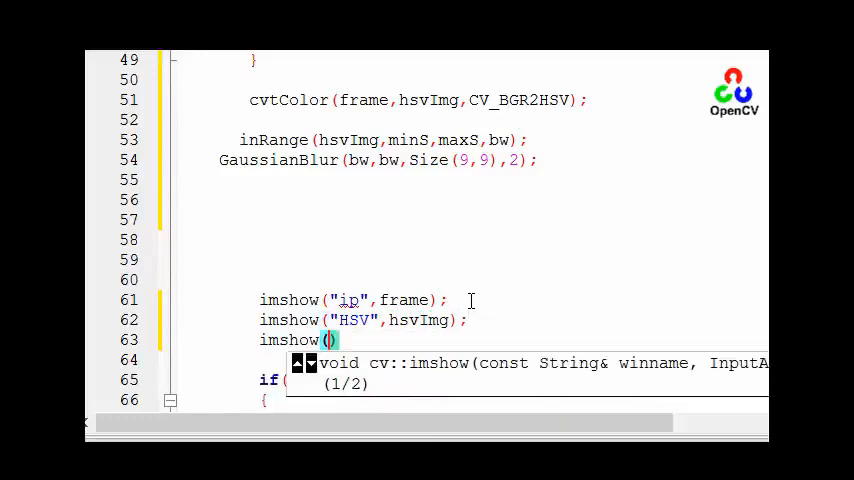
text(bi)
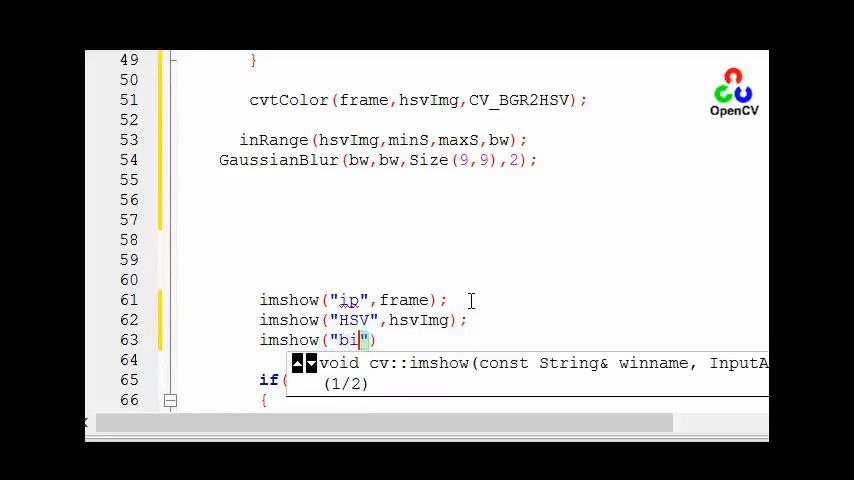
text(nary)
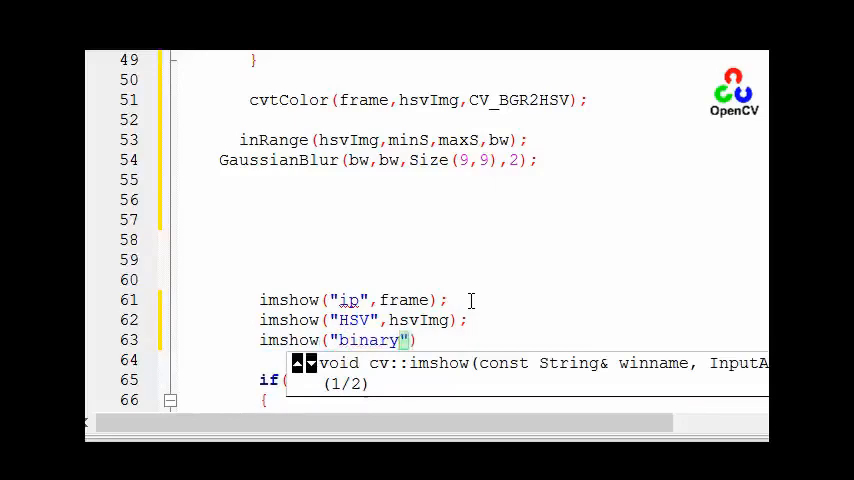
text(,)
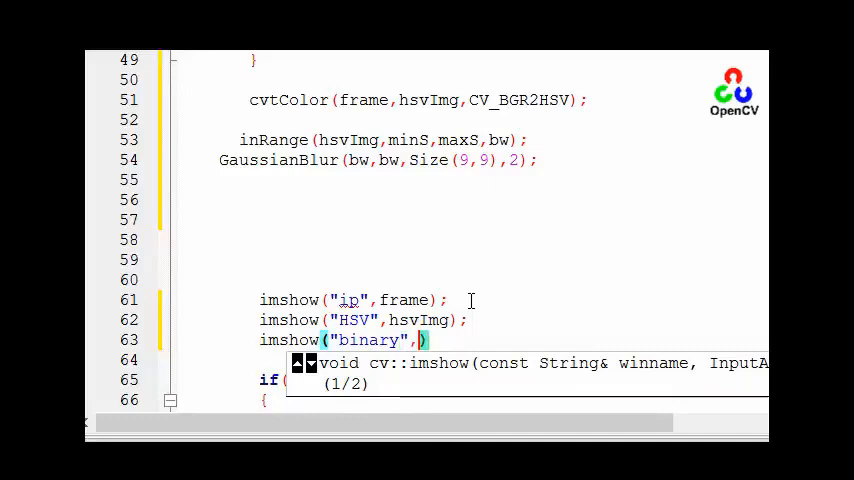
text(BW)
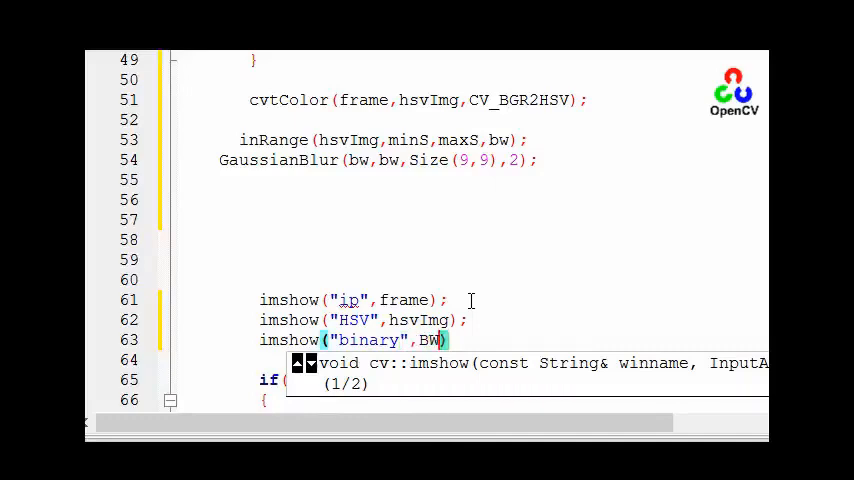
text(bw)
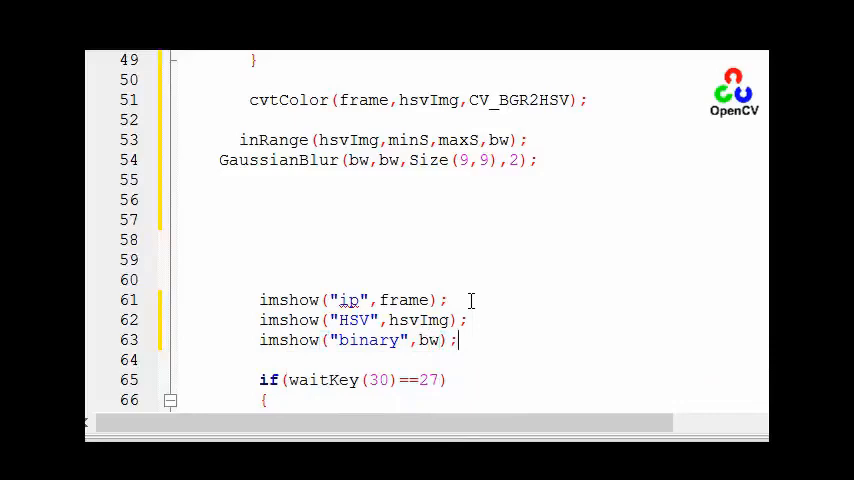
mouse_move(476, 308)
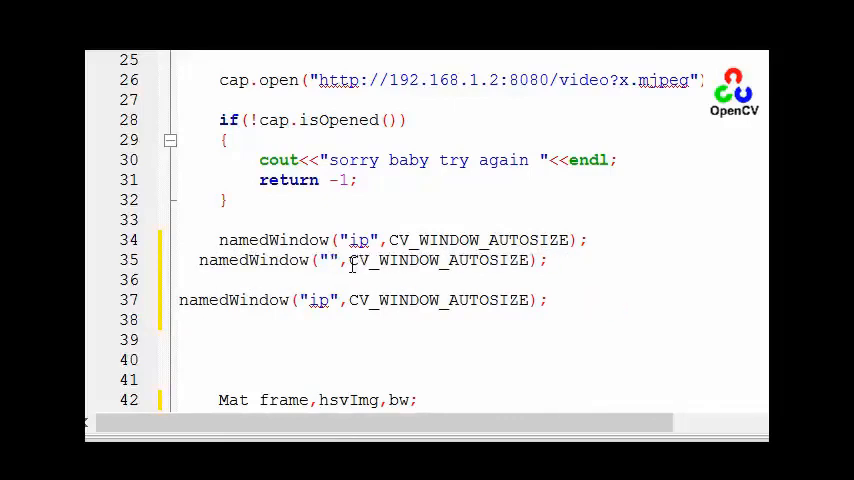
- Name the two copied namedWindow calls "binary" and "HSV", keeping CV_WINDOW_AUTOSIZE
text(binary)
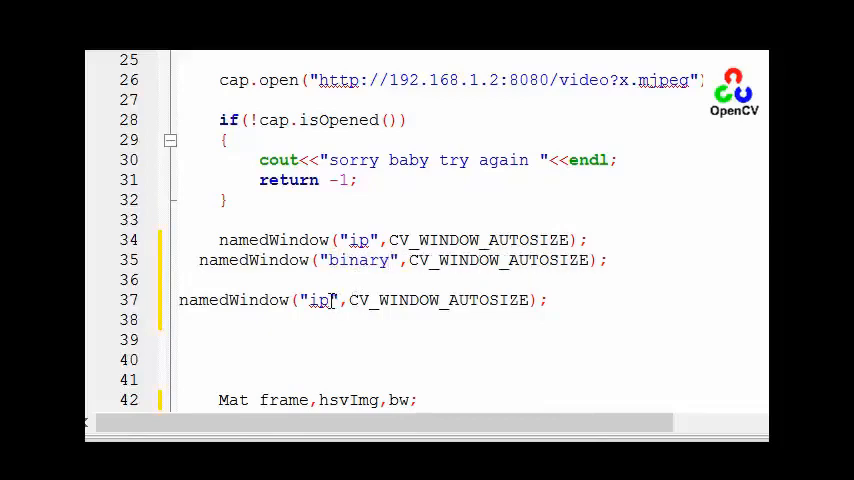
text(HSV)
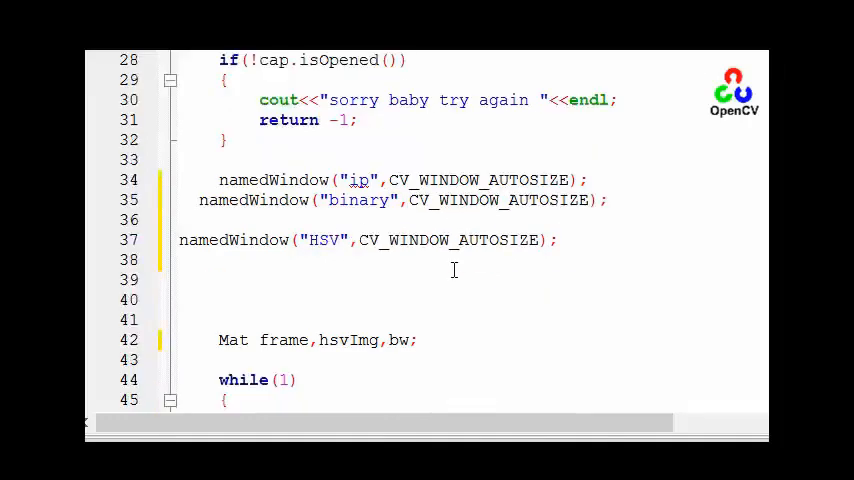
scroll(down, 3)
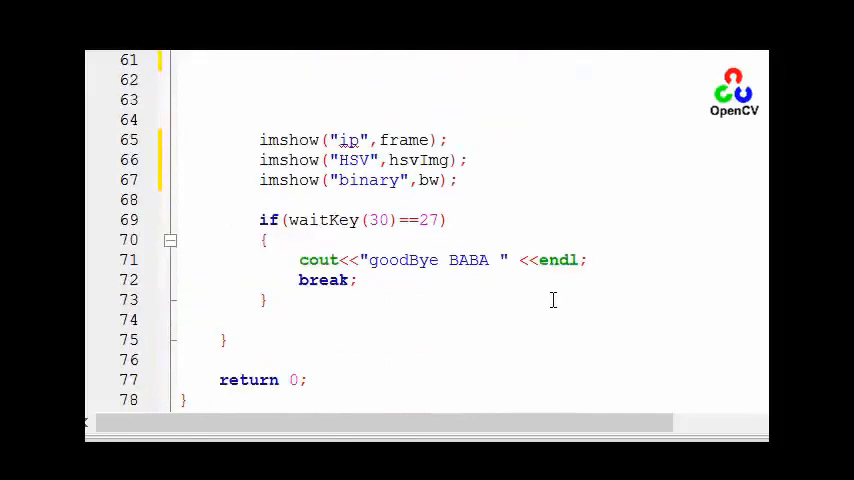
- Change the cap.open camera IP's last octet from 2 to 5 (192.168.1.5)
scroll(up, 3)
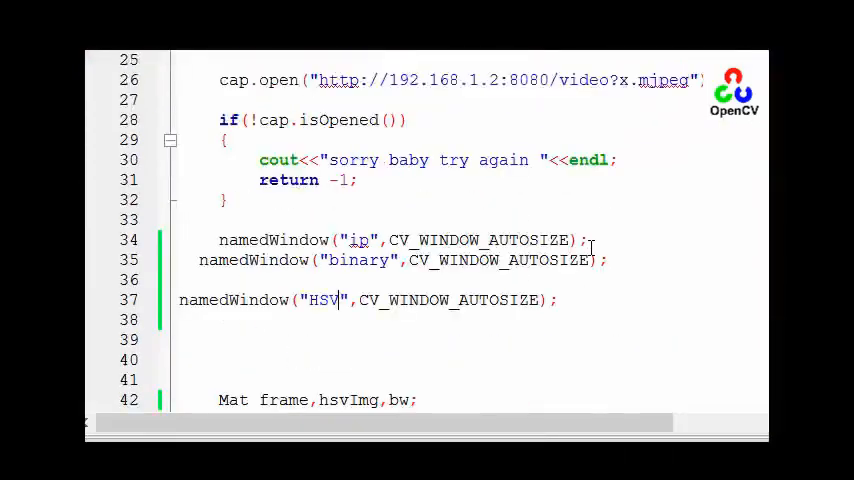
scroll(up, 3)
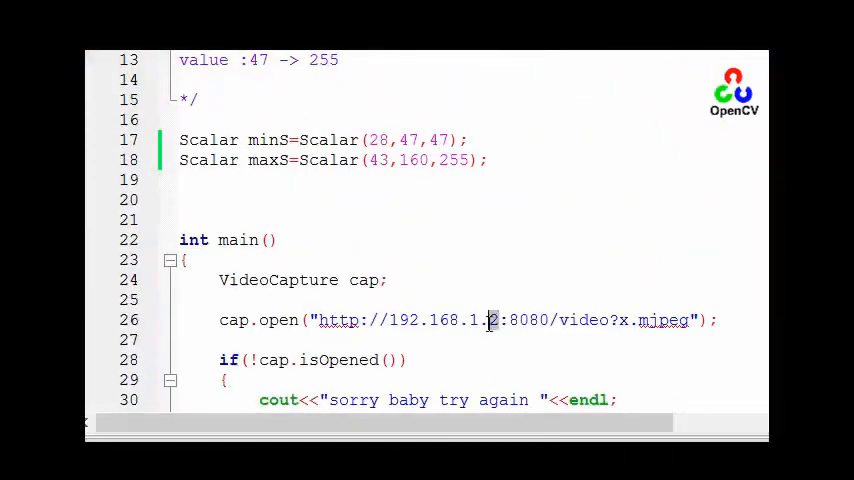
text(5)
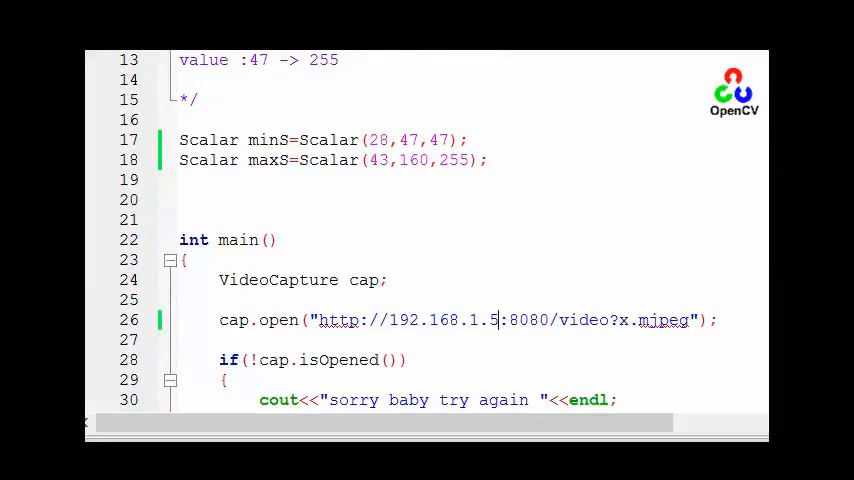